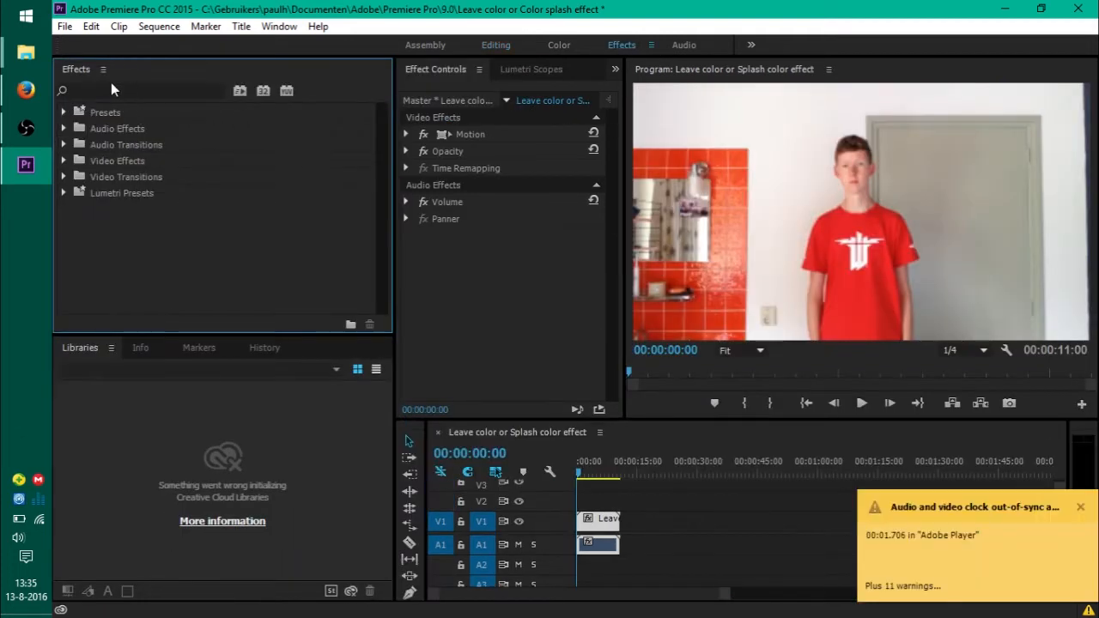
- Search the effects library for "leave color" to reveal the Leave Color effect
click(137, 91)
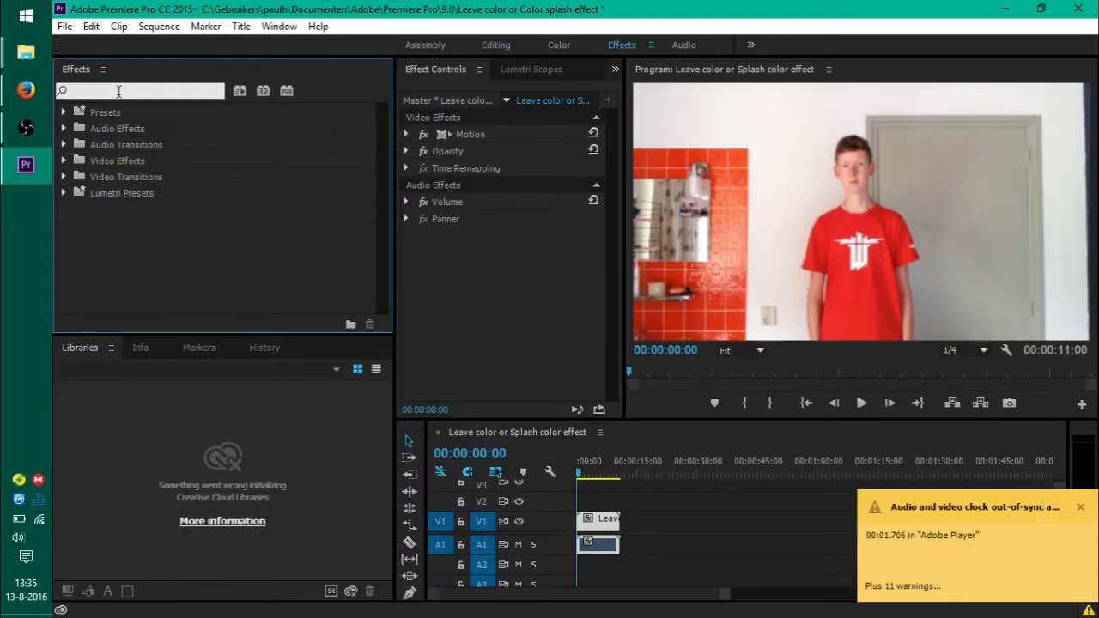
text(leave color)
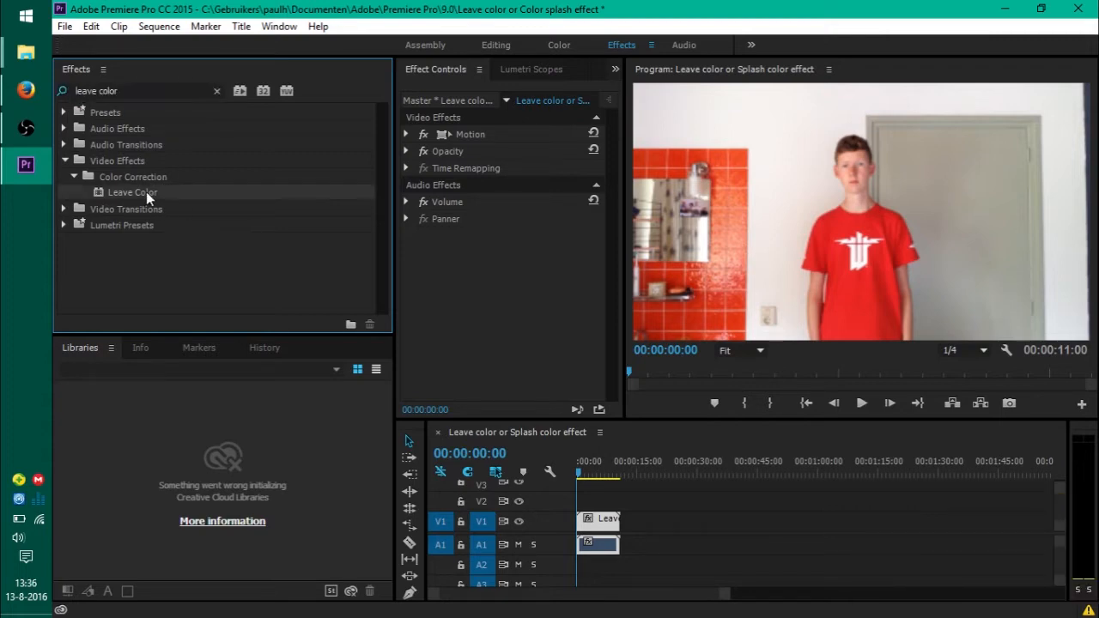
- Drag Leave Color onto the V1 clip so everything except red turns grey
drag(133, 192, 599, 521)
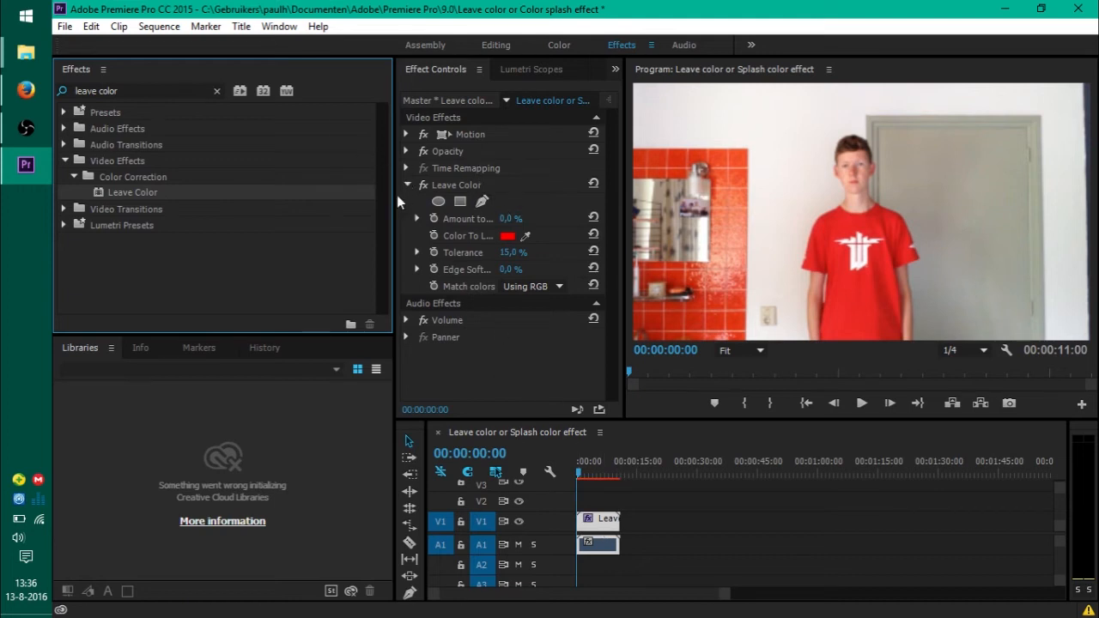
mouse_move(396, 192)
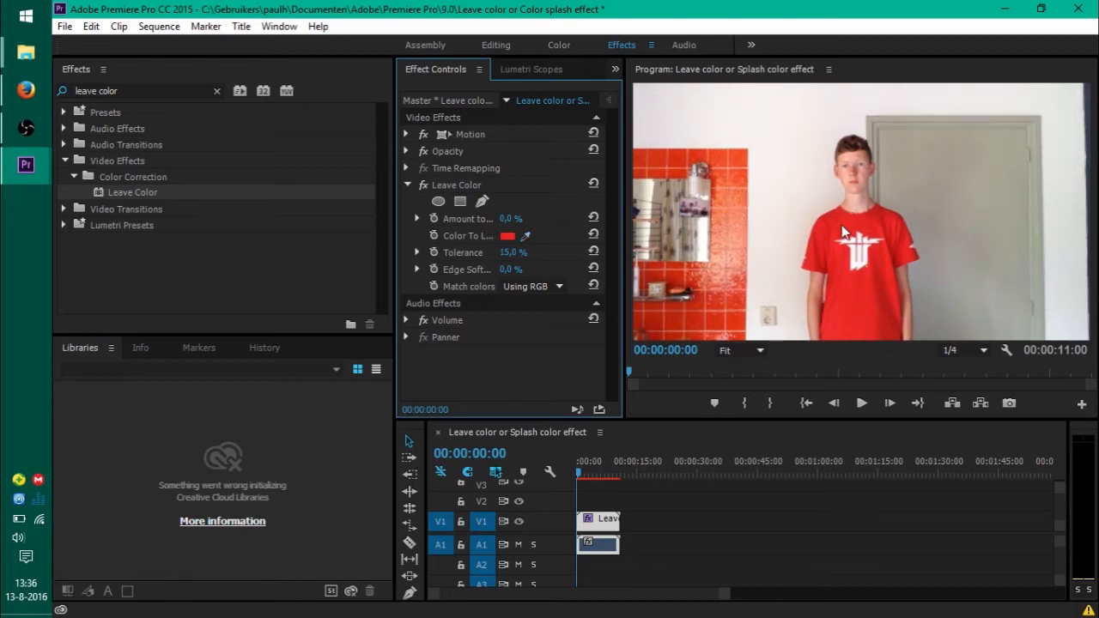
mouse_move(798, 221)
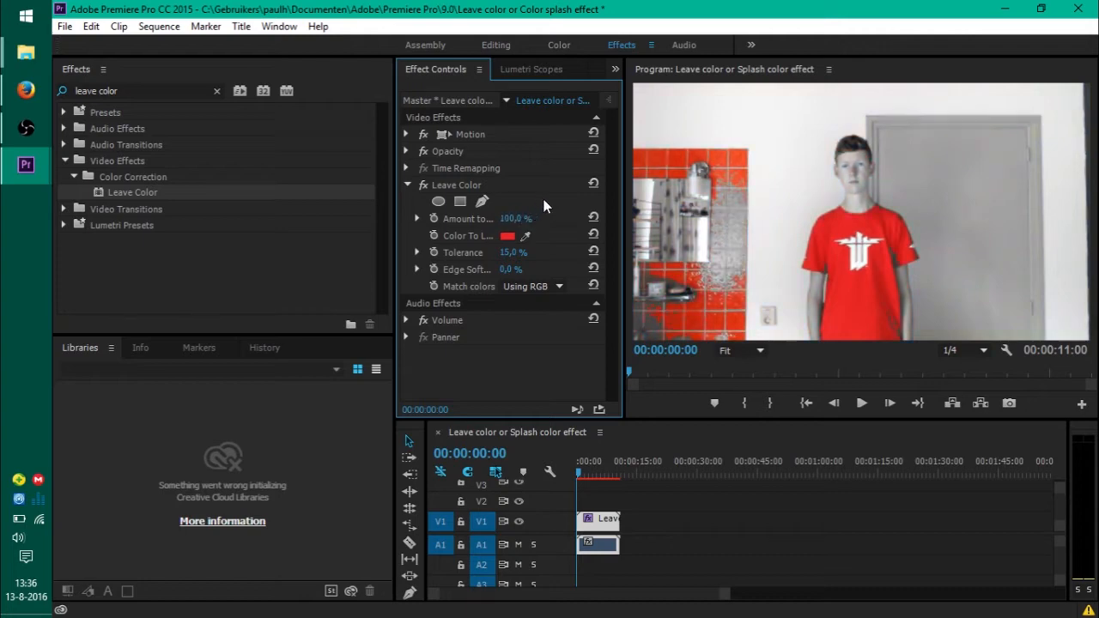
mouse_move(549, 203)
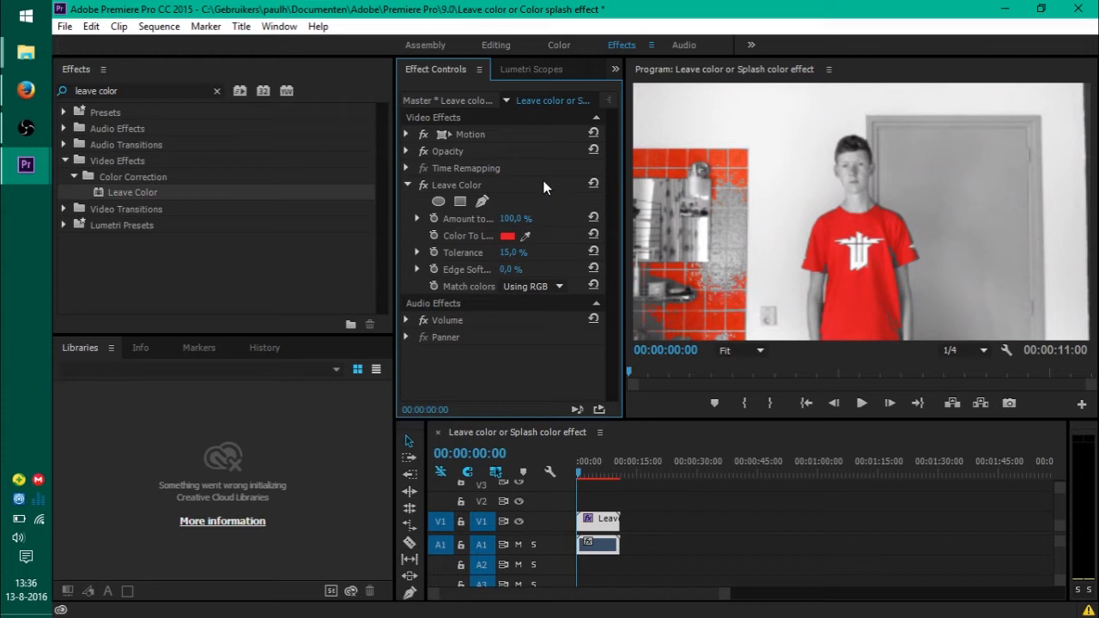
mouse_move(530, 179)
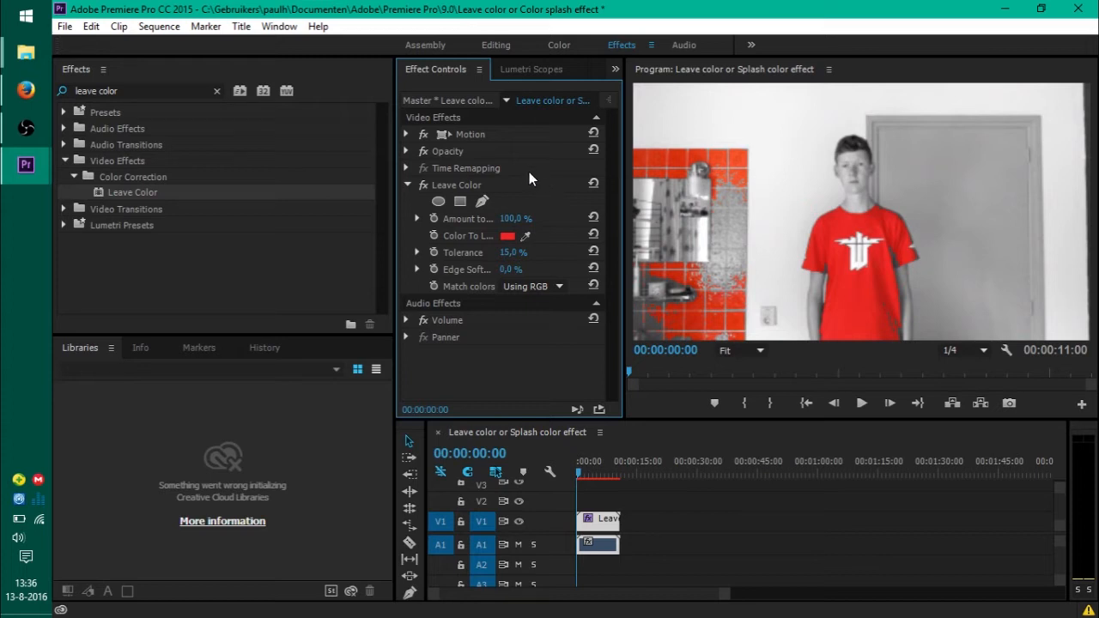
mouse_move(529, 176)
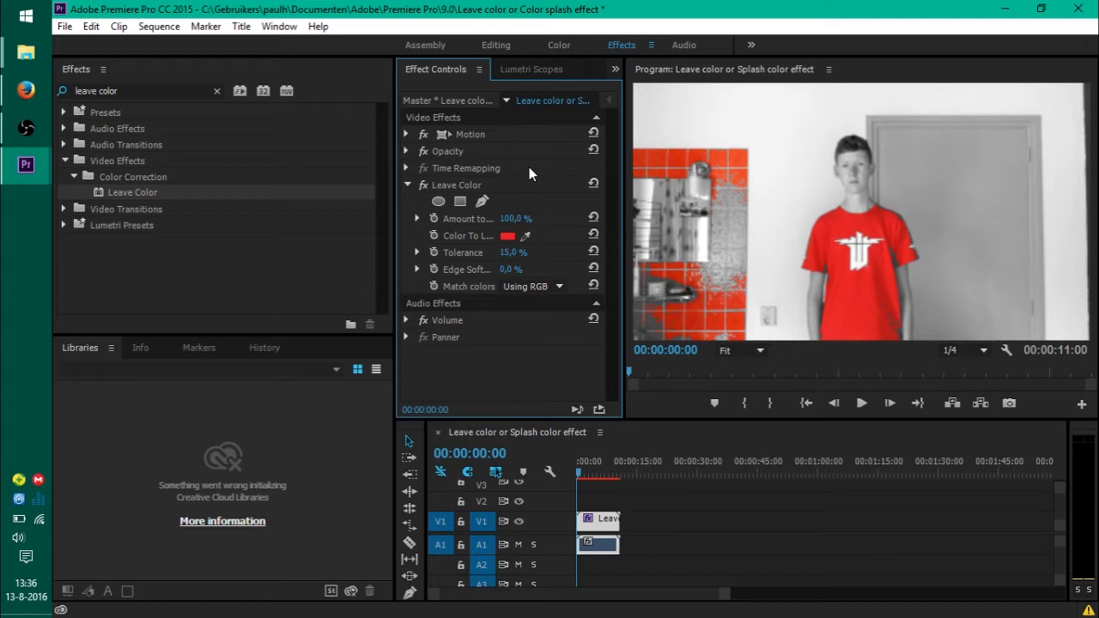
mouse_move(685, 270)
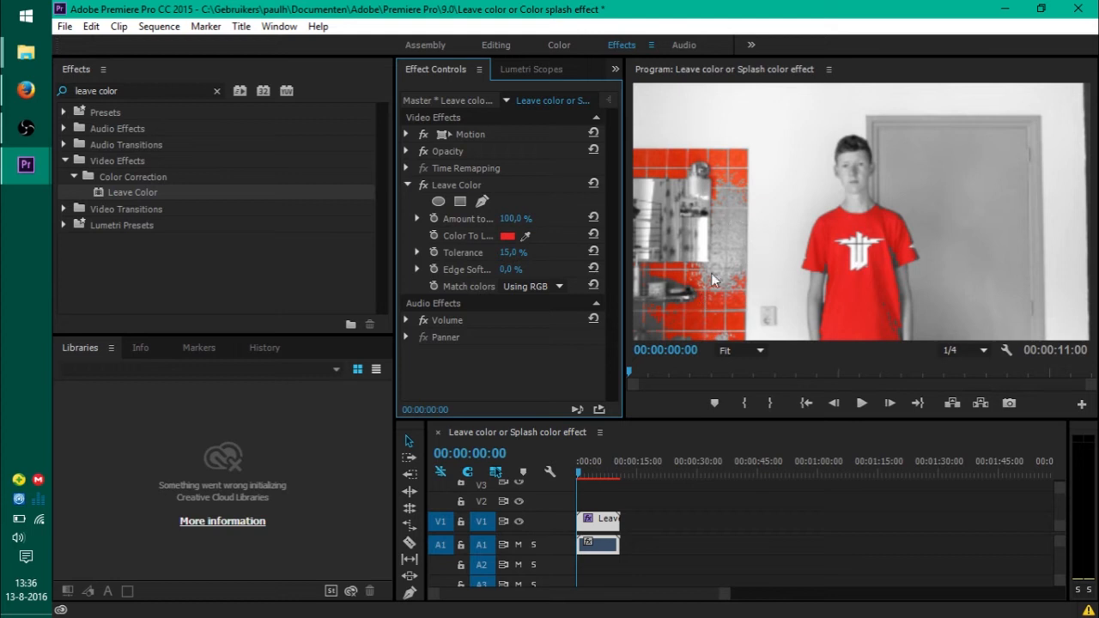
mouse_move(749, 240)
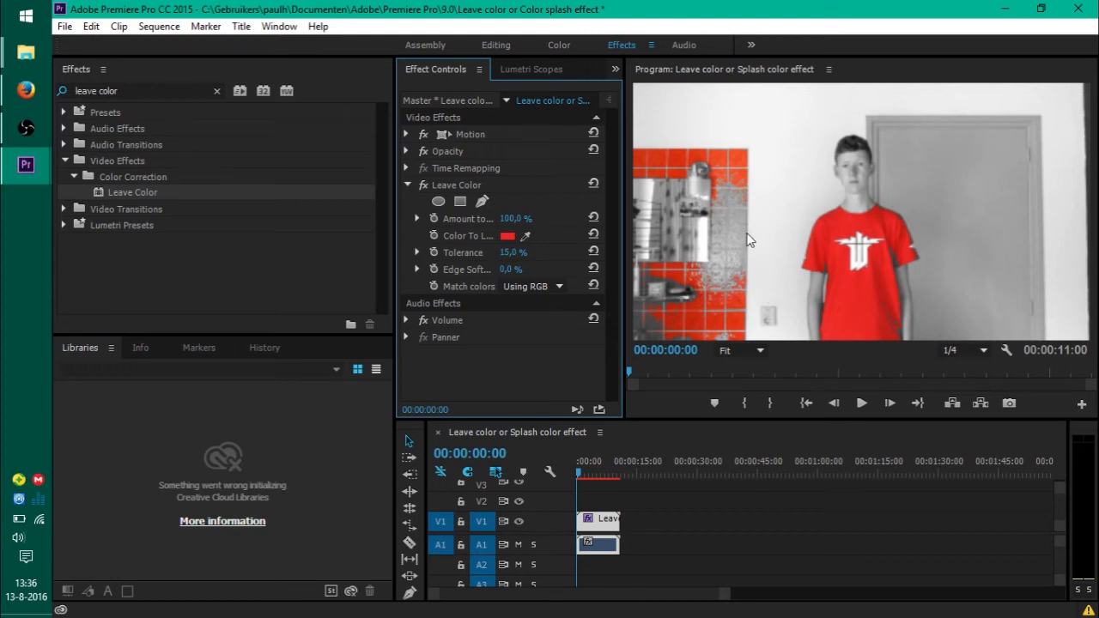
mouse_move(558, 243)
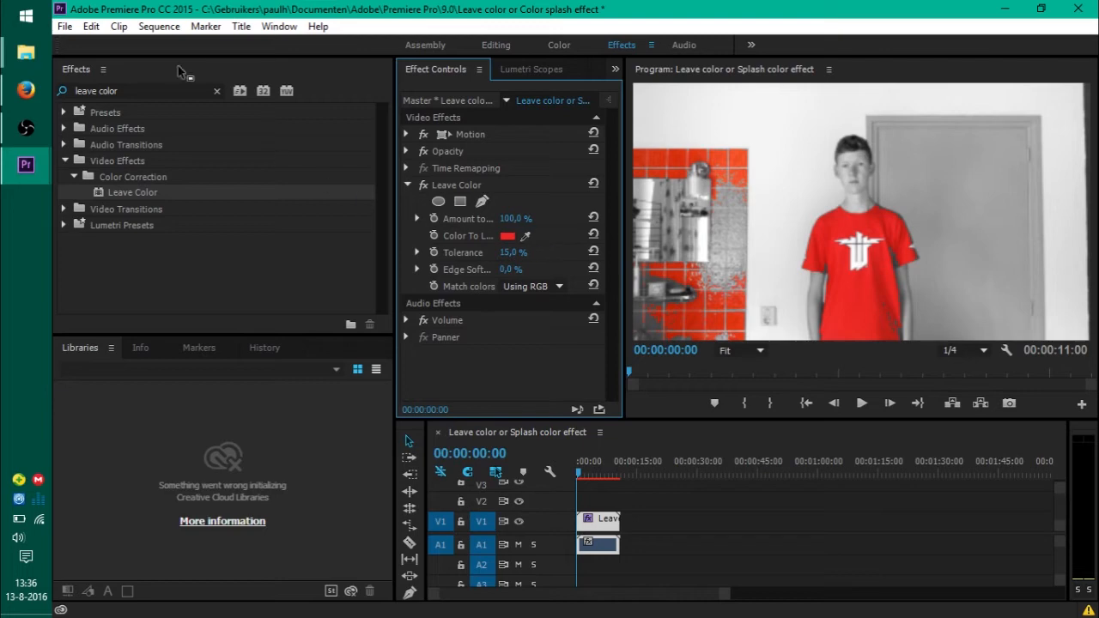
- Apply ProcAmp with Saturation 0 to the clip and start a four-point polygon mask
text(procamp)
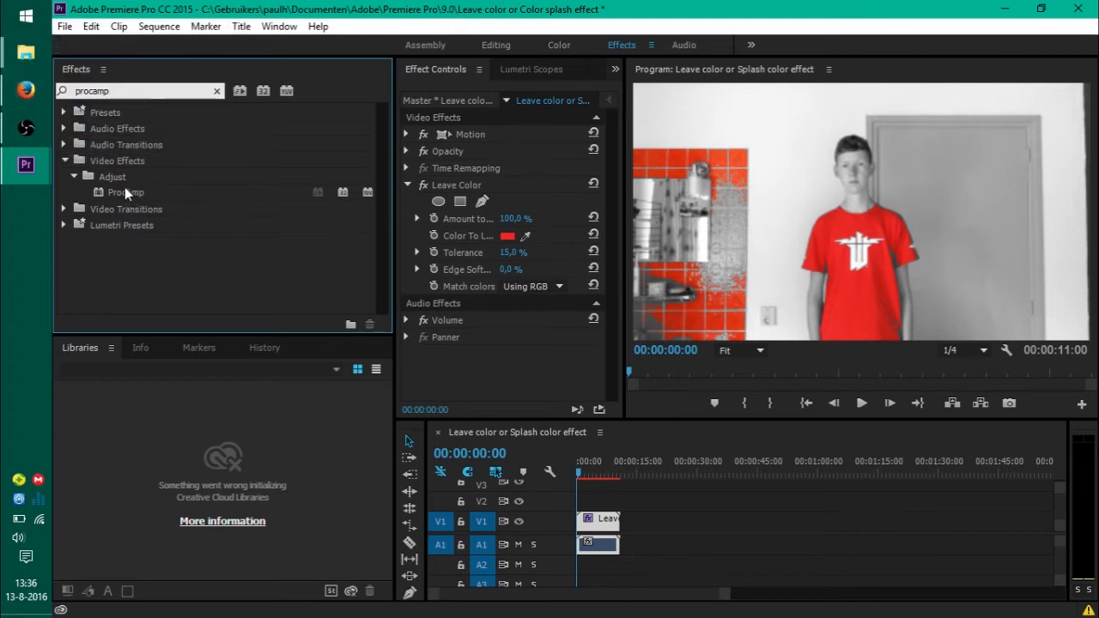
drag(126, 191, 597, 521)
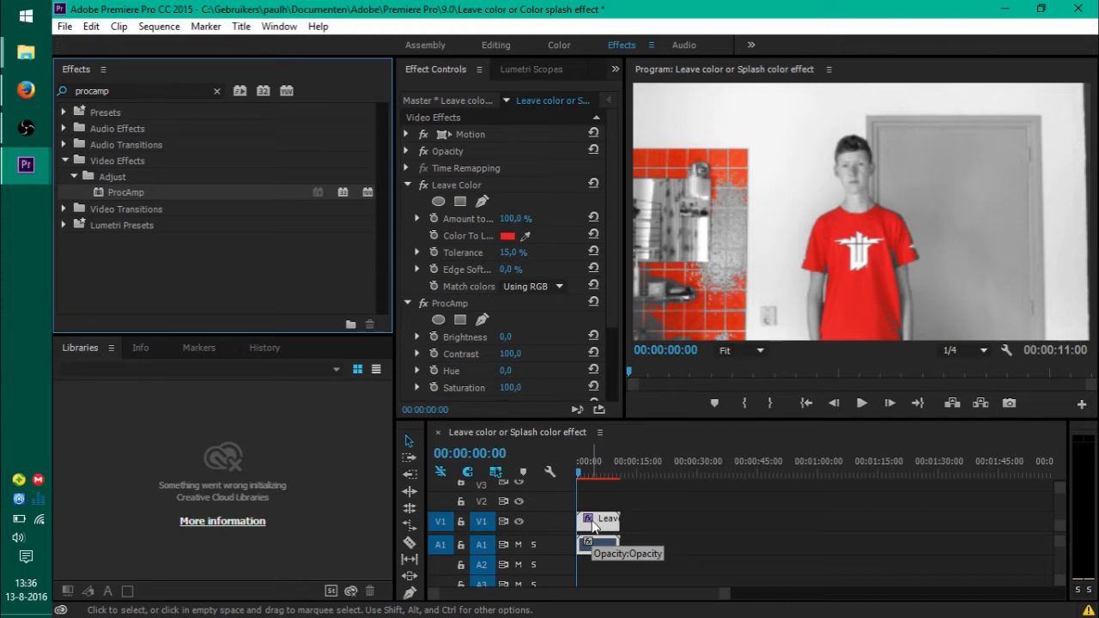
scroll(down, 3)
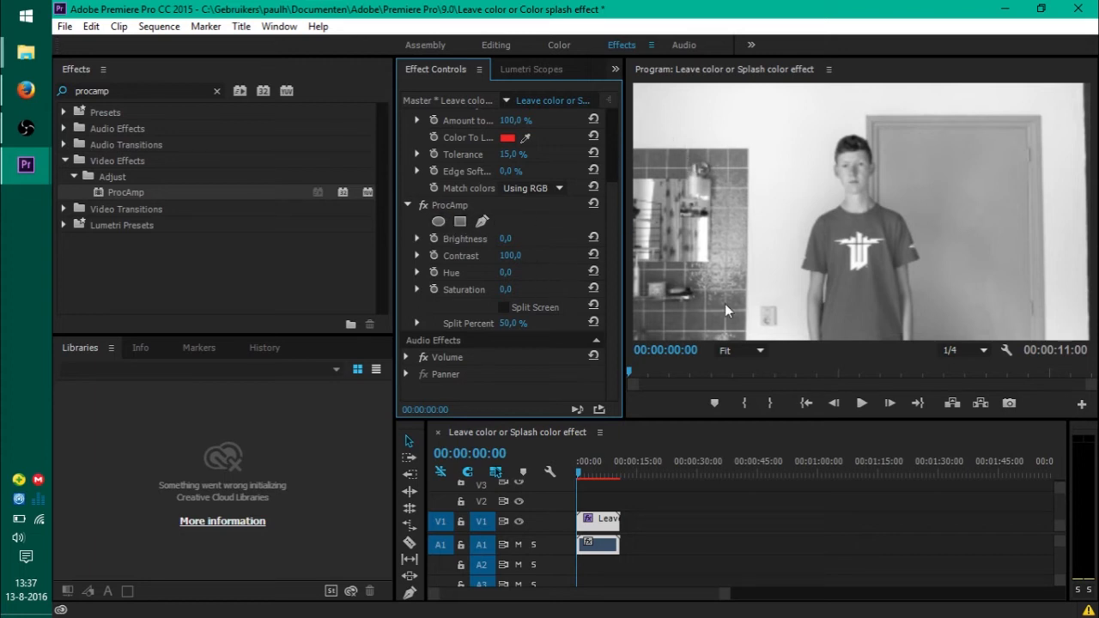
mouse_move(459, 221)
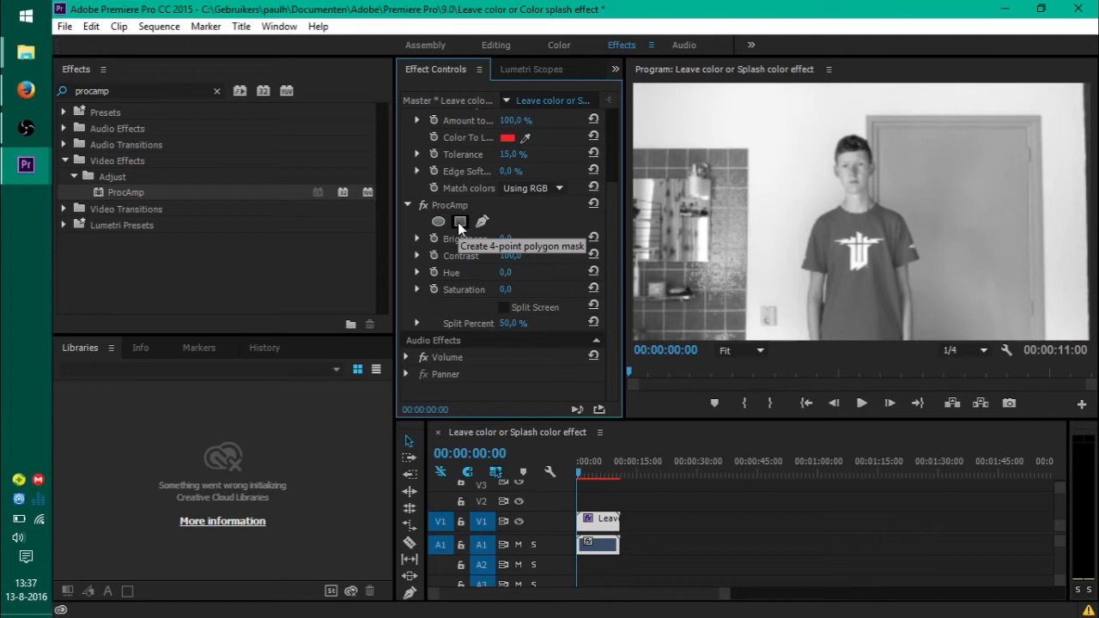
click(460, 222)
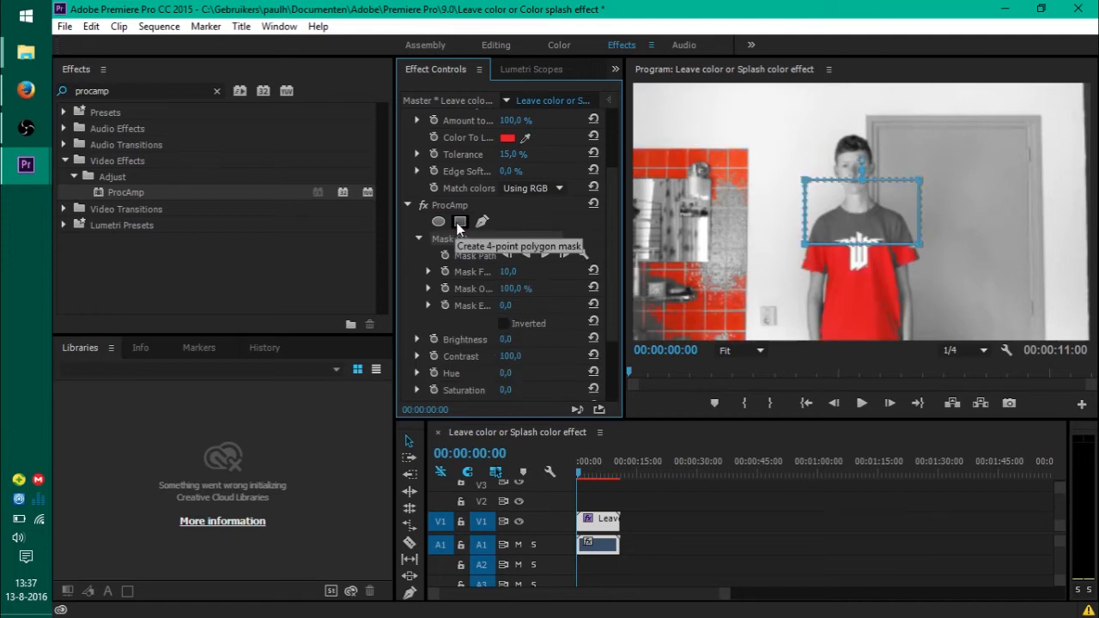
- Position the ProcAmp mask over the red tiled wall on the left, leaving the shirt red
click(459, 221)
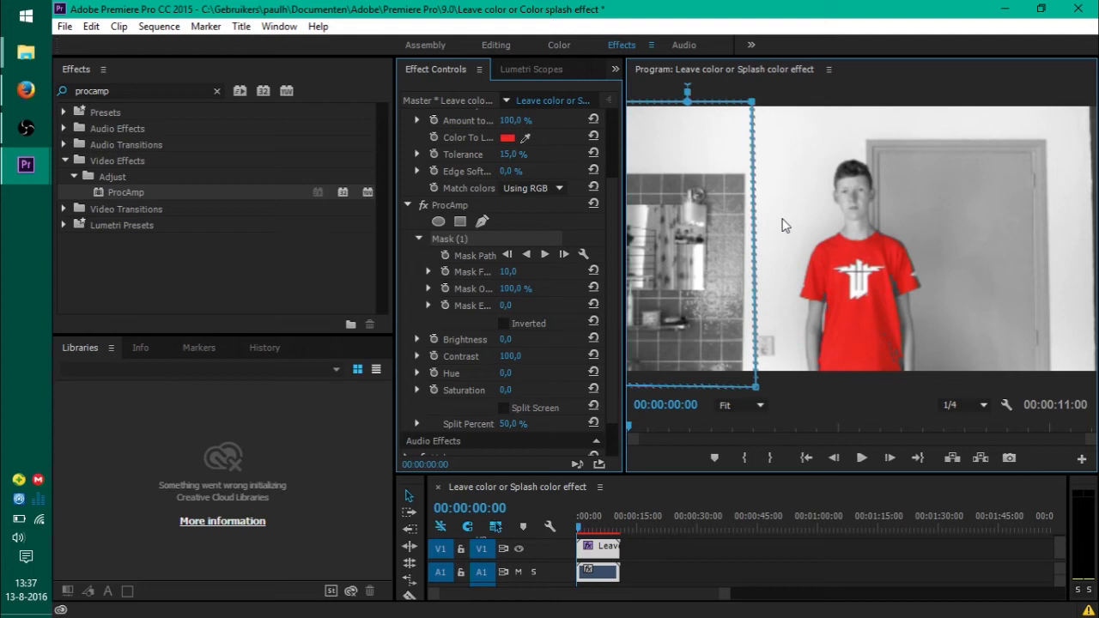
mouse_move(695, 232)
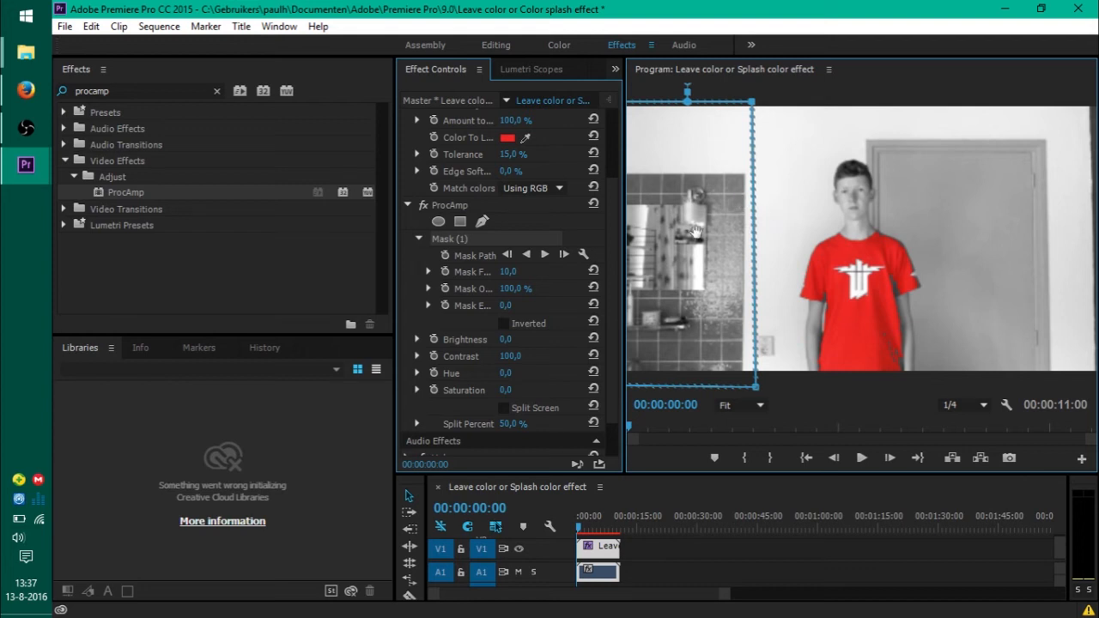
mouse_move(691, 225)
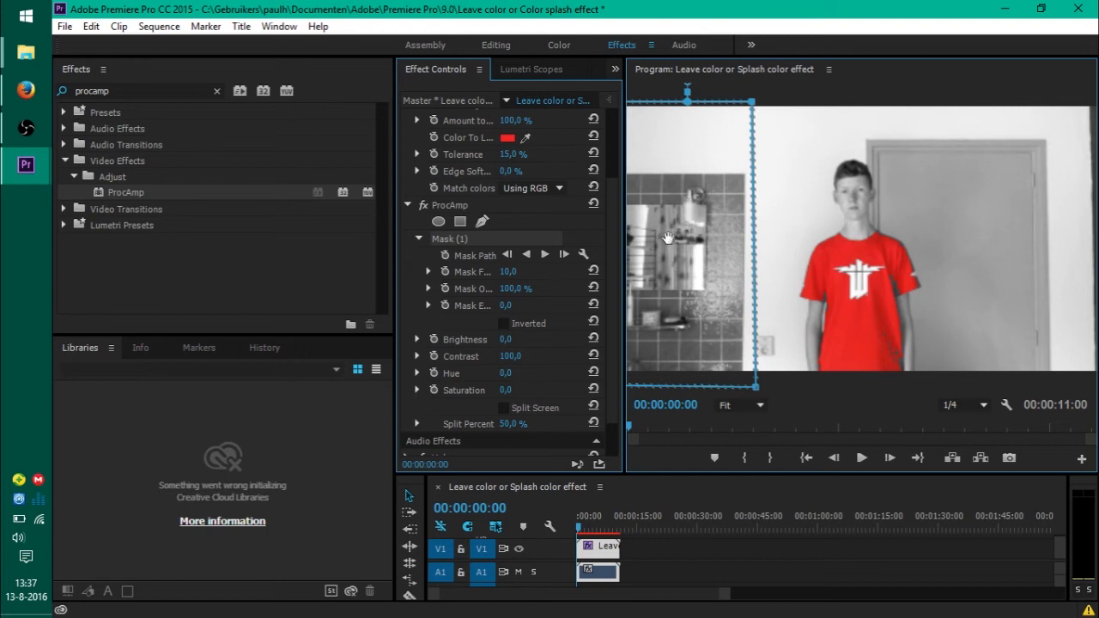
mouse_move(856, 372)
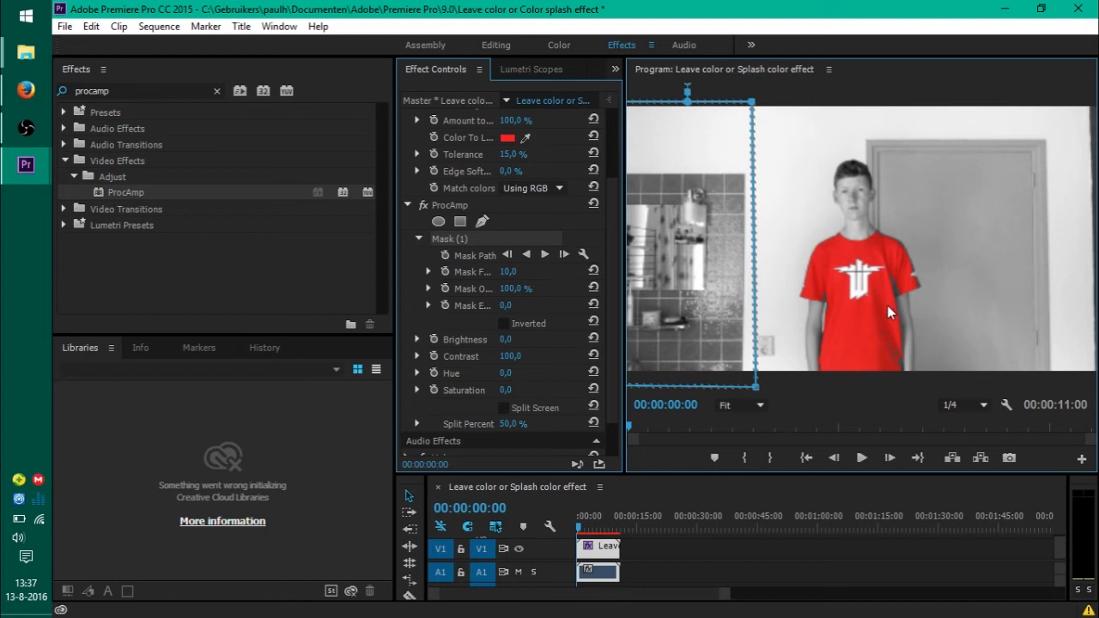
mouse_move(876, 286)
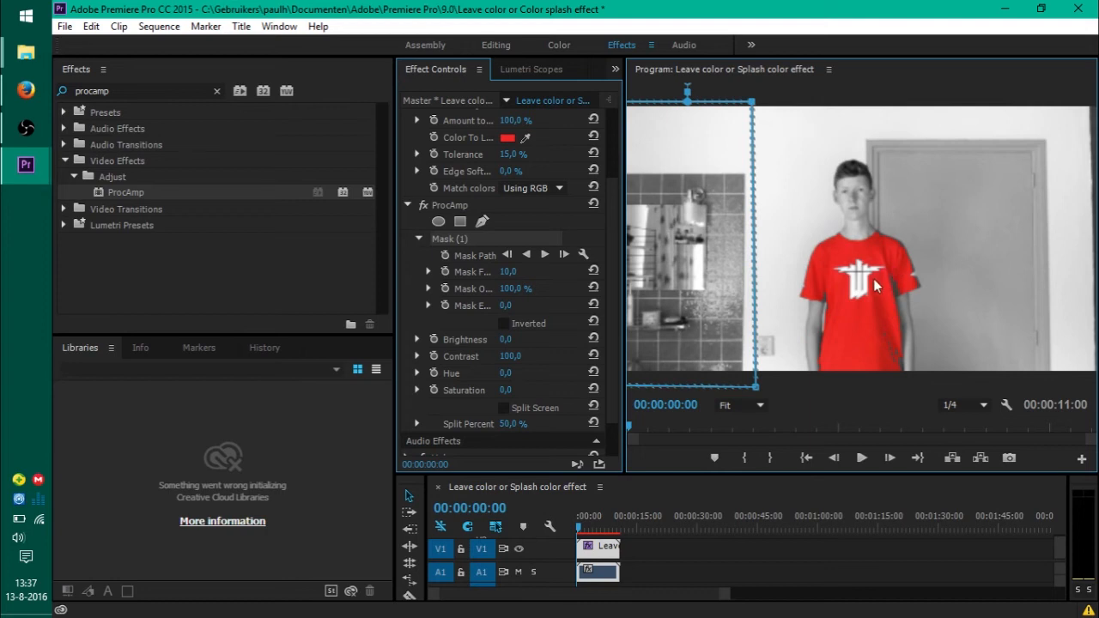
mouse_move(874, 286)
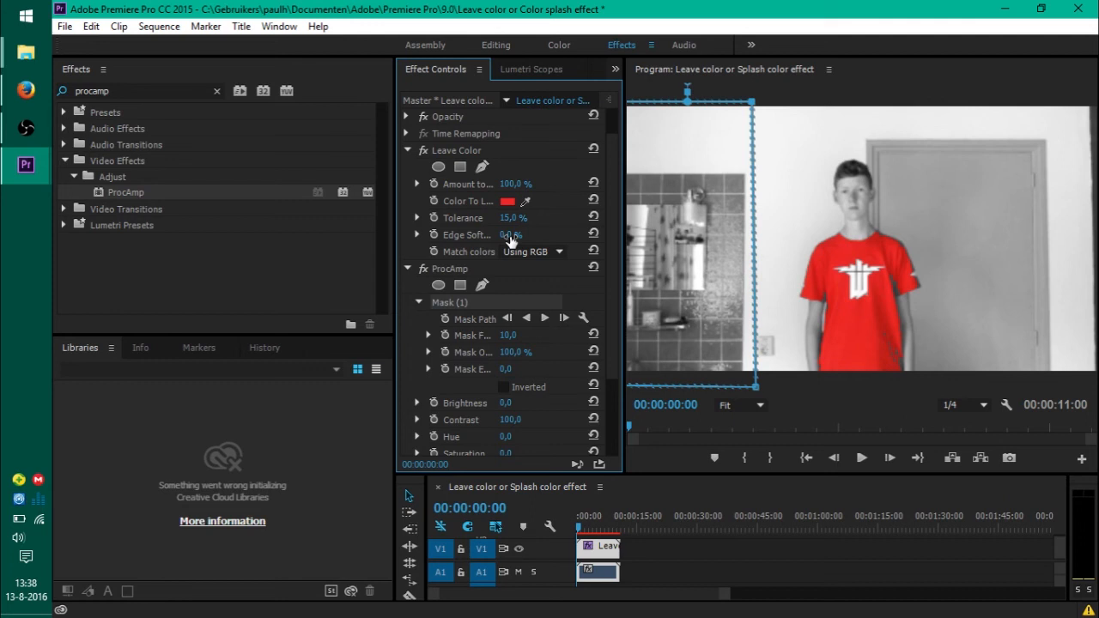
- Set Leave Color Edge Softness to 5,0% to smooth the shirt's colour boundary
drag(511, 235, 531, 235)
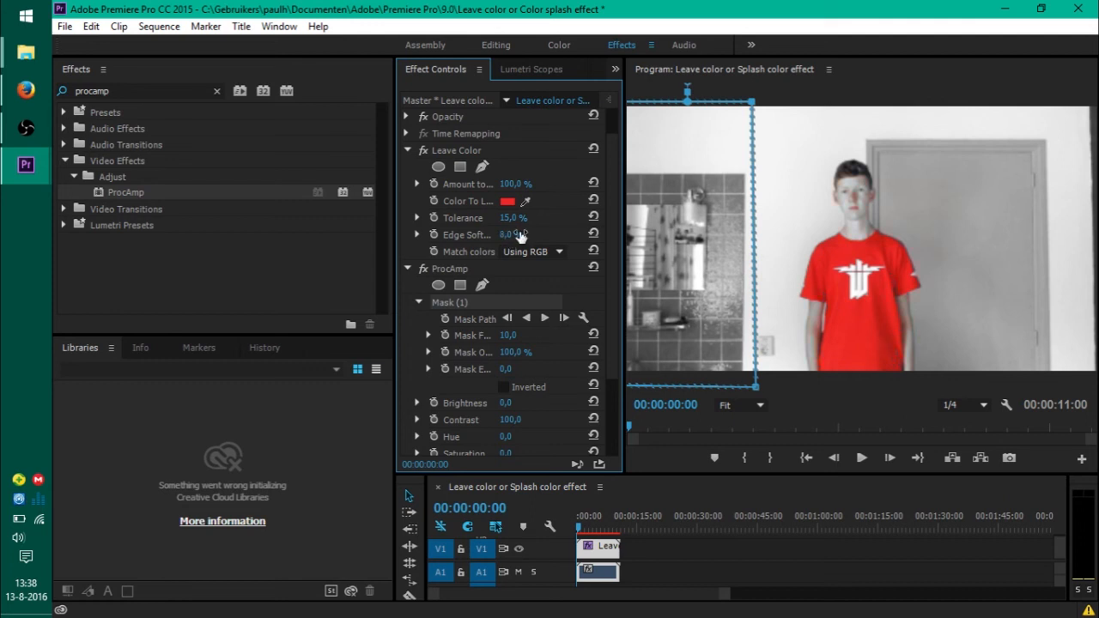
click(511, 235)
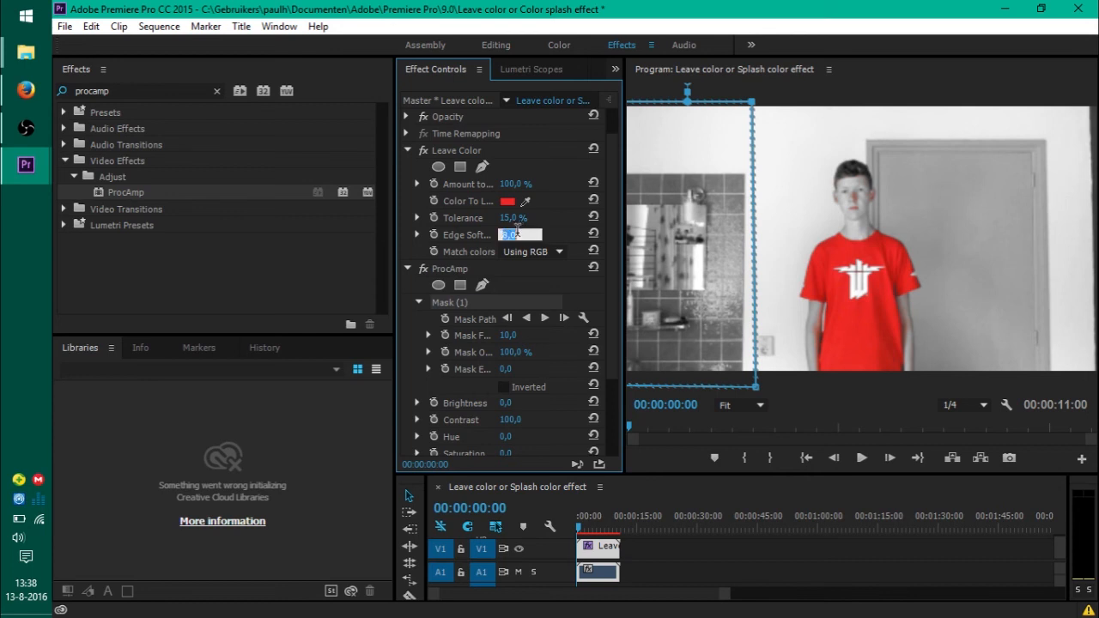
text(5,0)
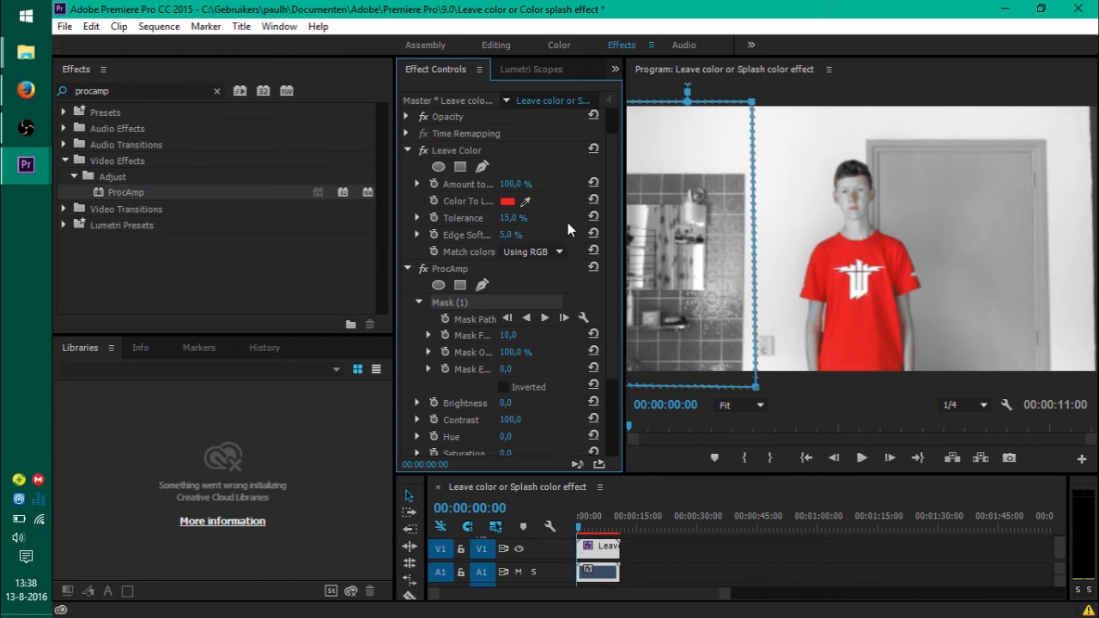